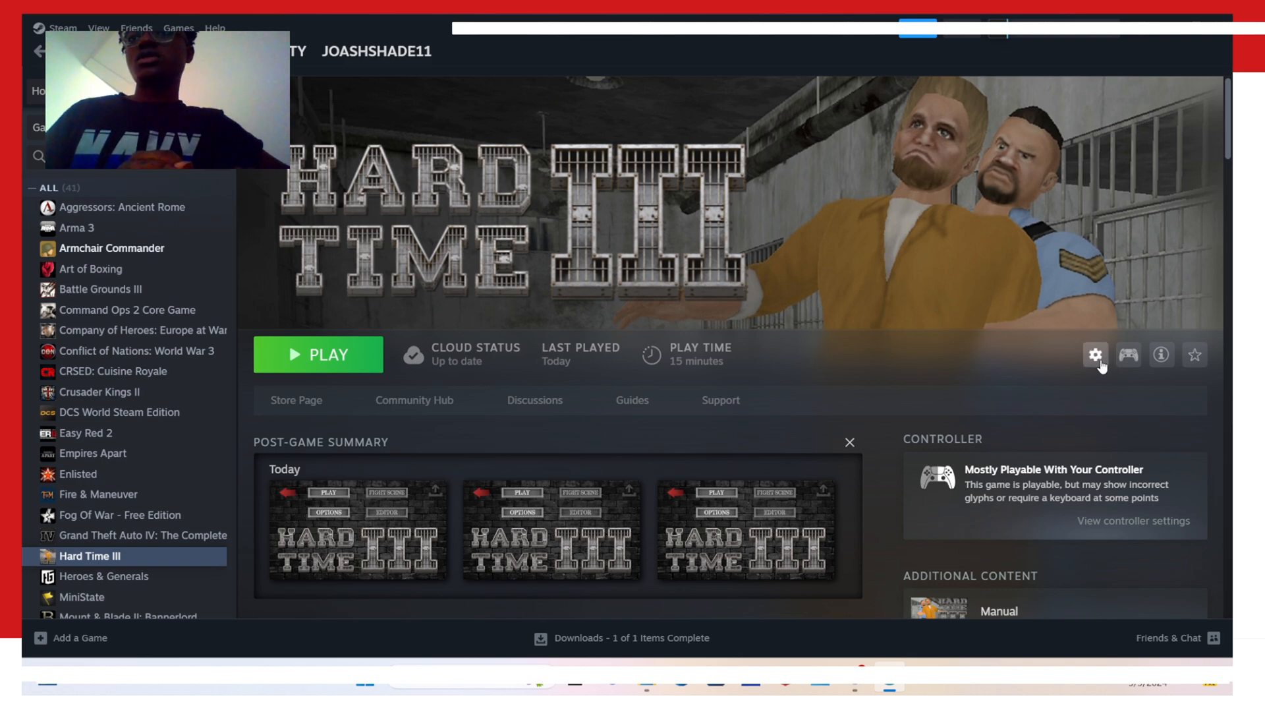
mouse_move(1130, 363)
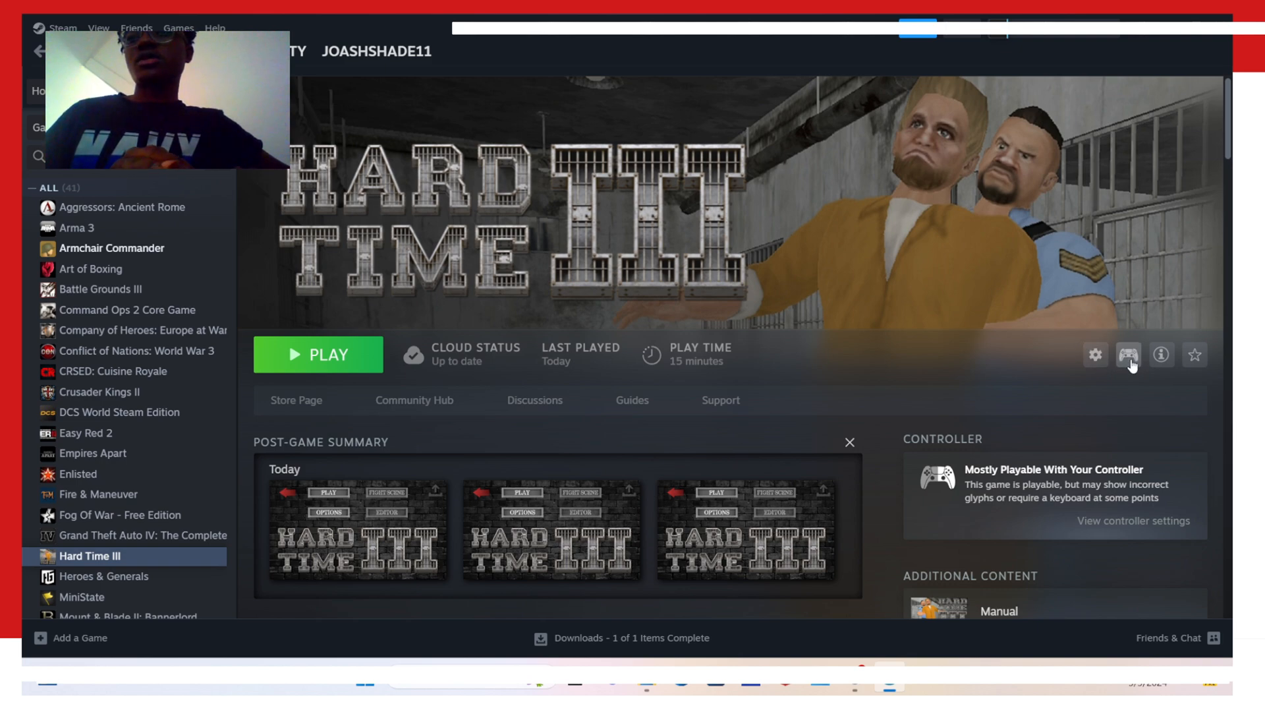
Open the Hard Time III controller settings from its library page.
left_click(1129, 354)
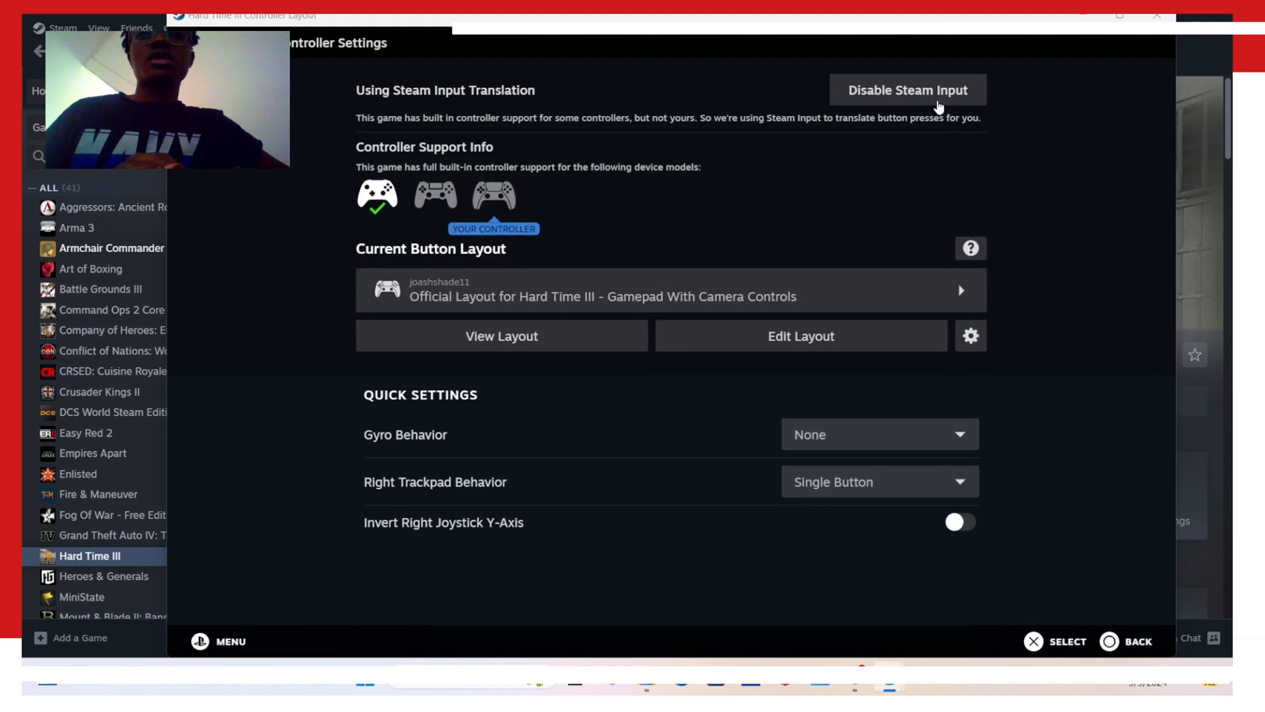
mouse_move(621, 188)
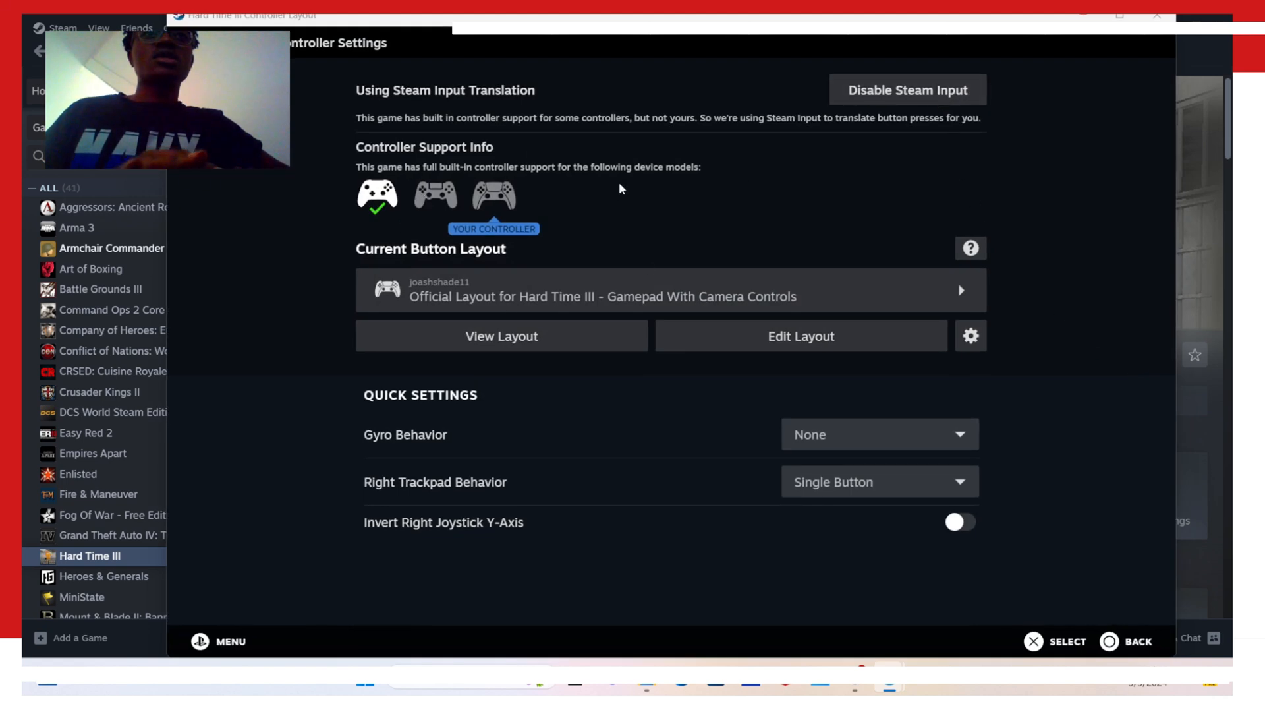
mouse_move(449, 209)
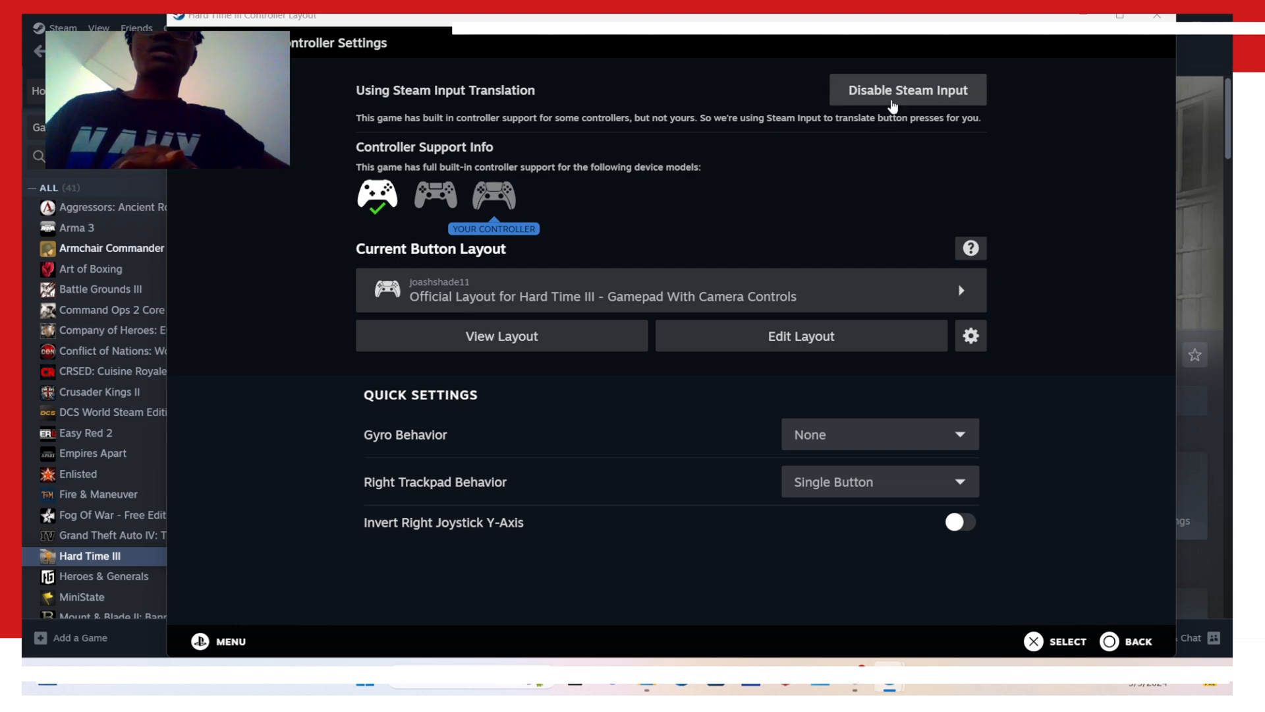
Toggle Steam Input off, on, then off again, leaving the game's built-in controller support.
left_click(907, 89)
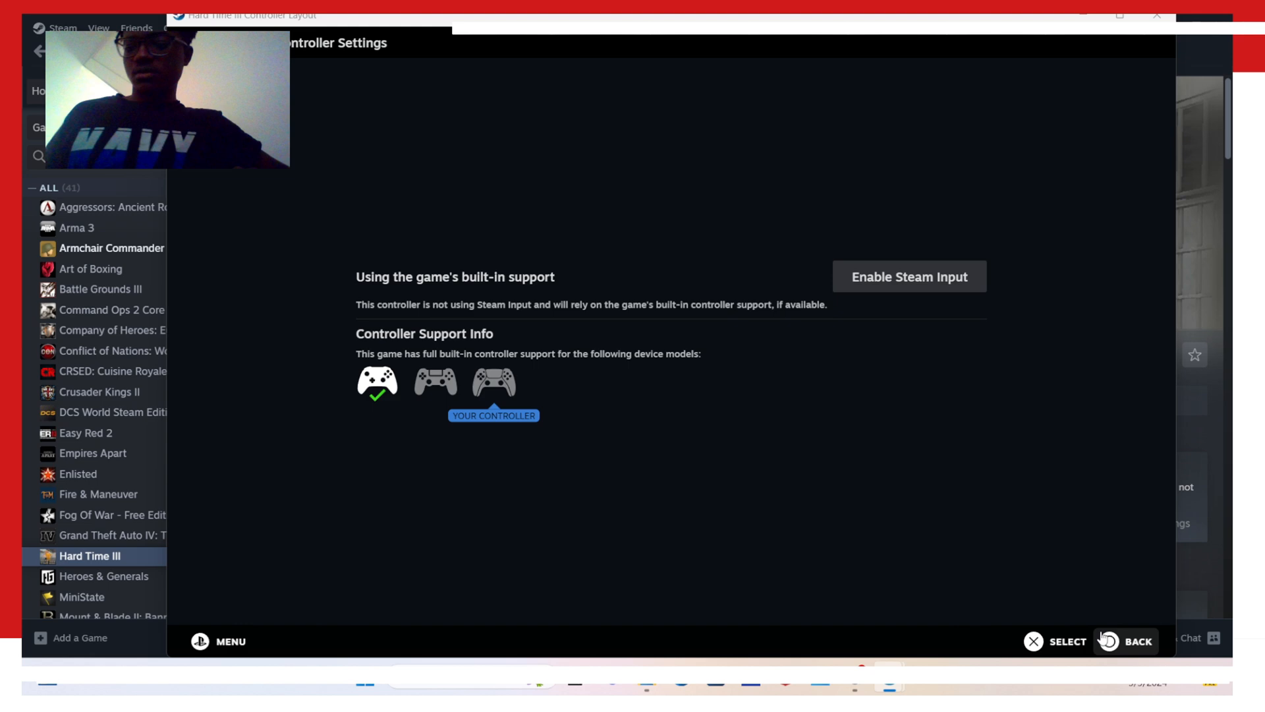
left_click(908, 276)
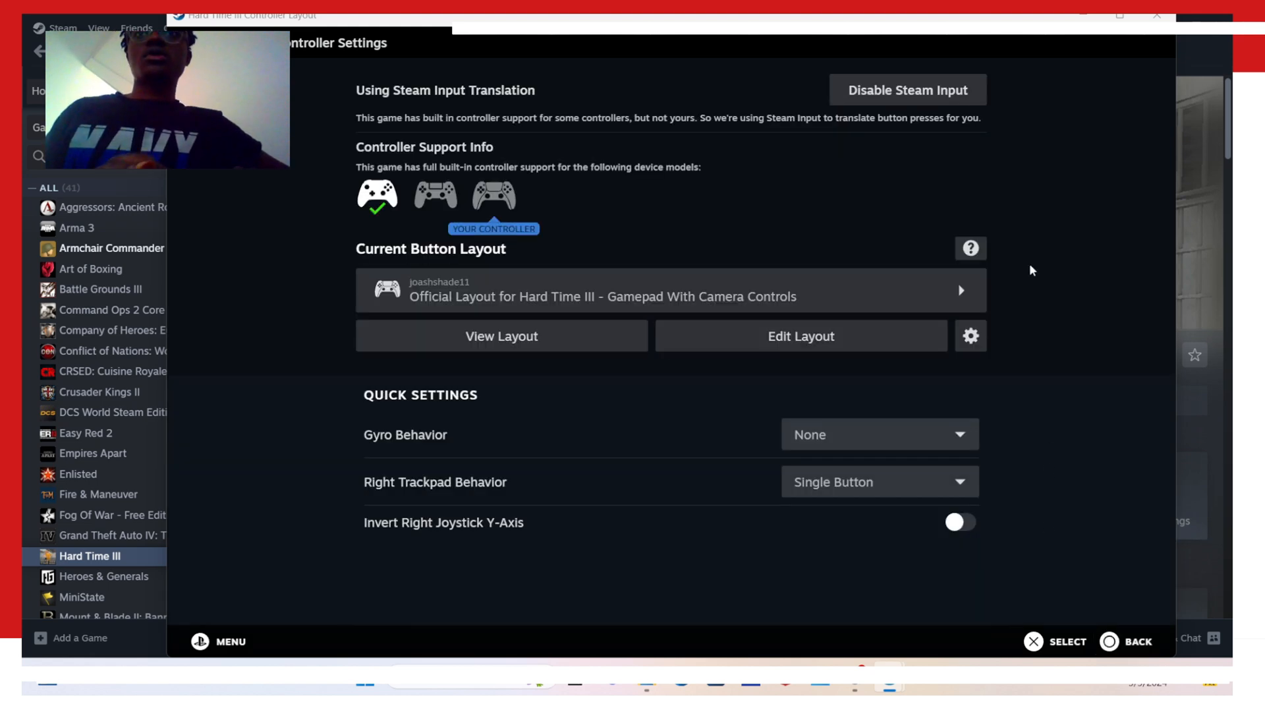
left_click(908, 89)
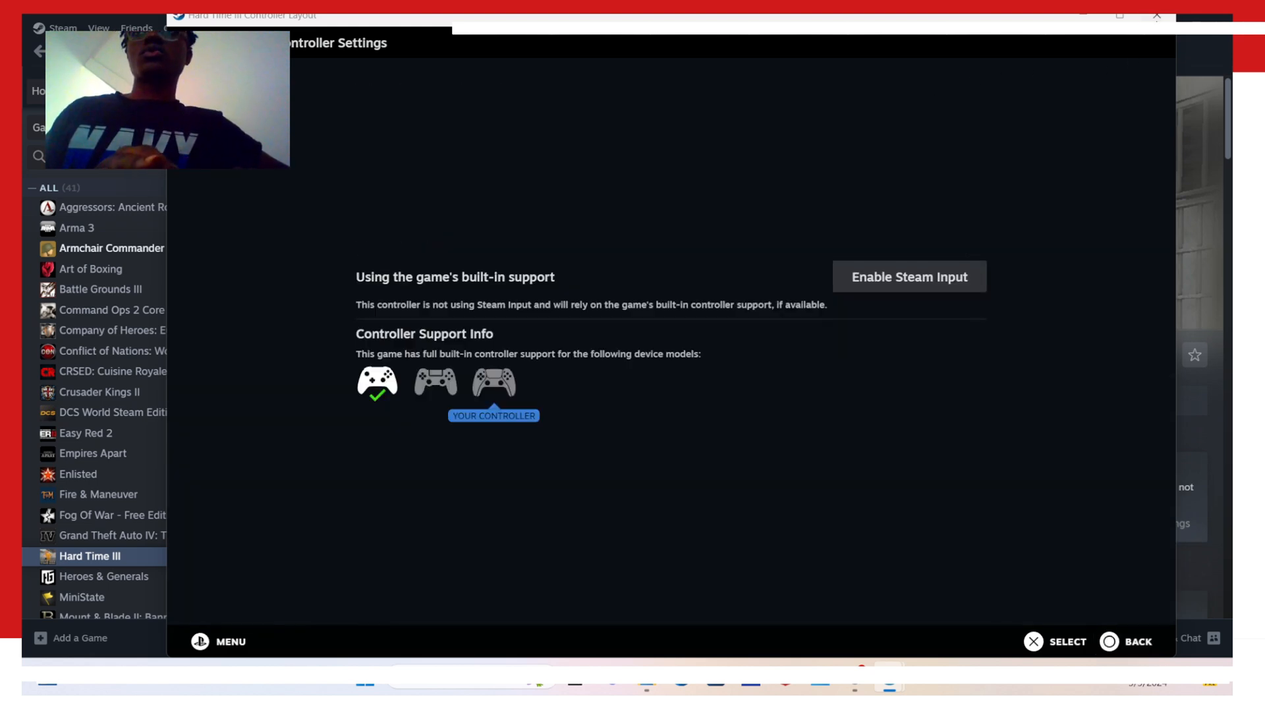